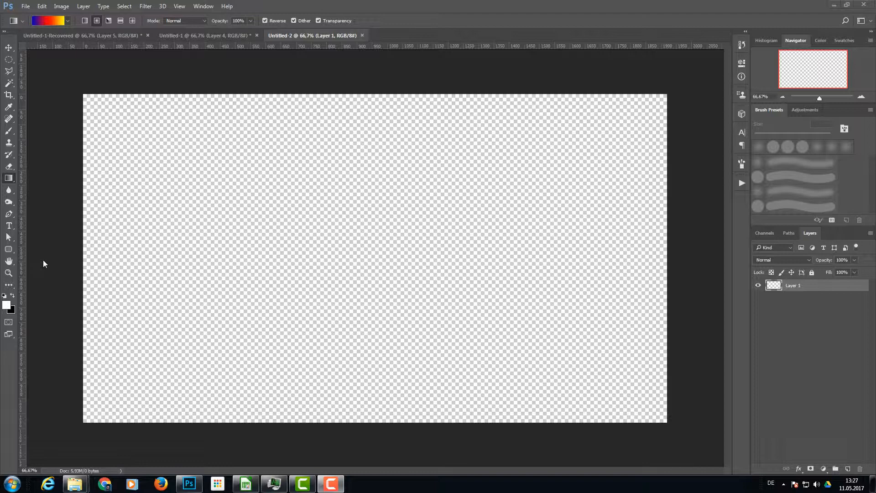
mouse_move(331, 271)
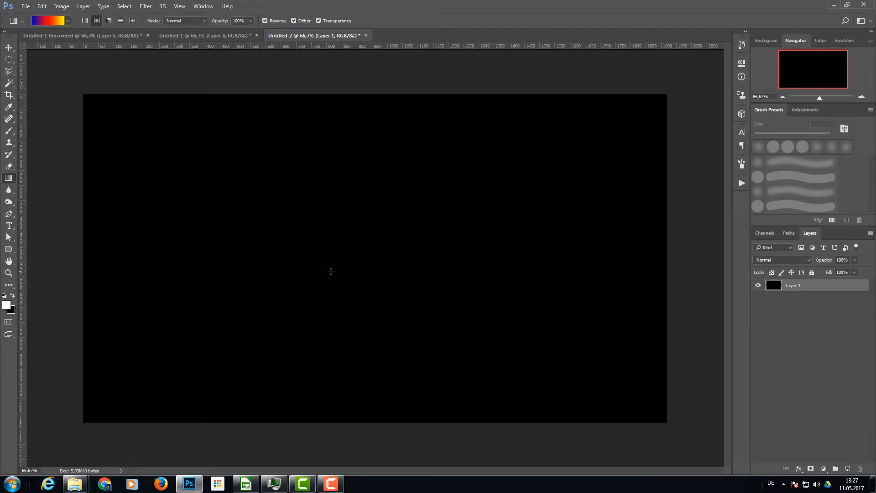
mouse_move(267, 224)
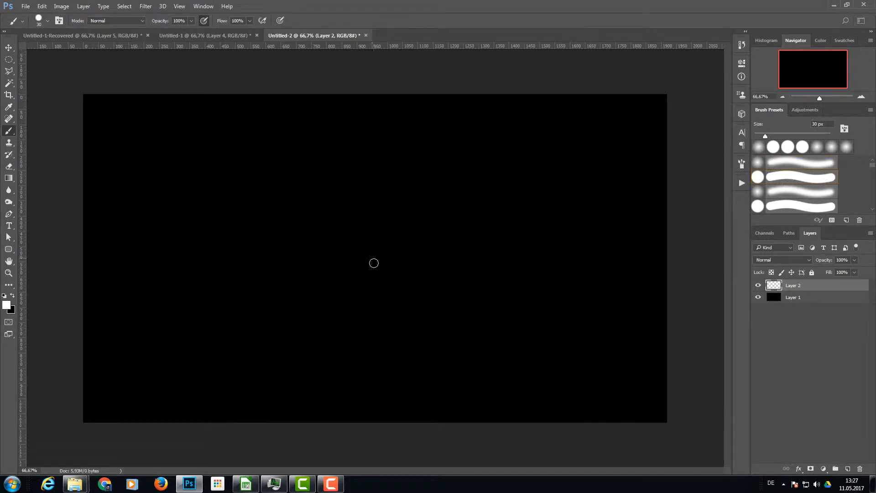
Paint white rays from one centre point: up-right, left, lower left, lower right and right
left_click_drag(372, 264, 481, 183)
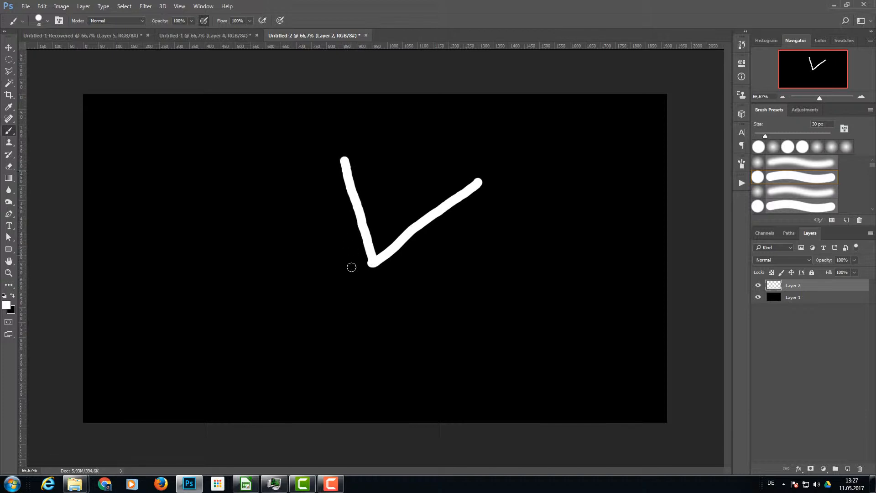
left_click_drag(371, 266, 279, 262)
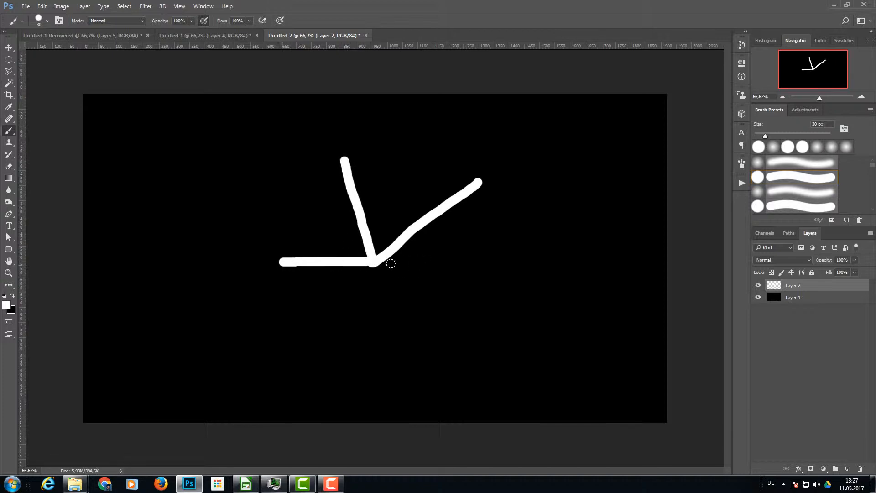
left_click_drag(373, 261, 331, 340)
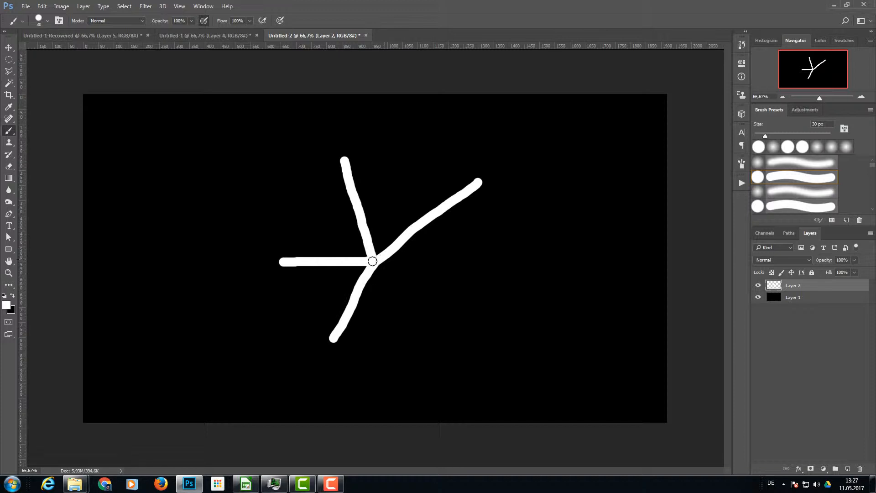
left_click_drag(371, 261, 431, 334)
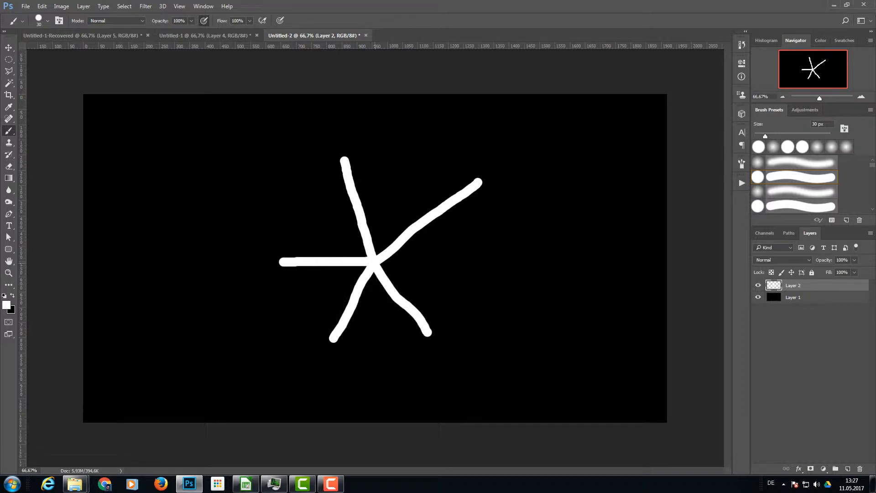
left_click_drag(380, 265, 475, 266)
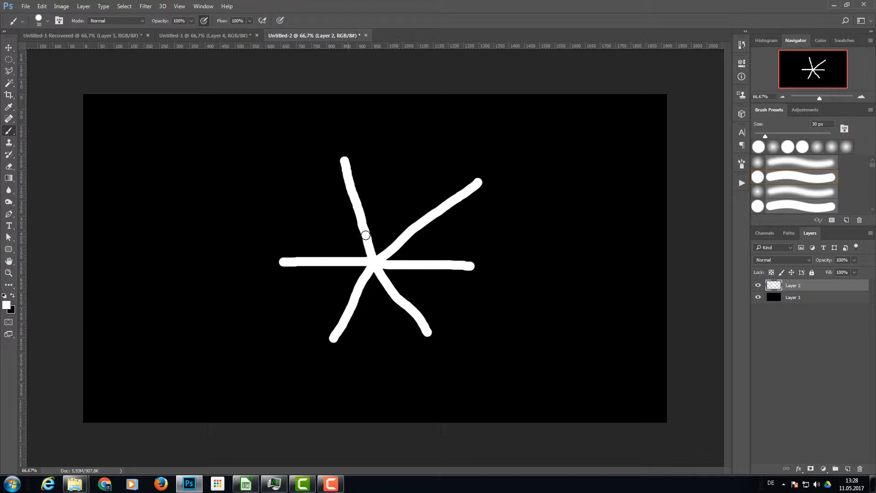
left_click(145, 6)
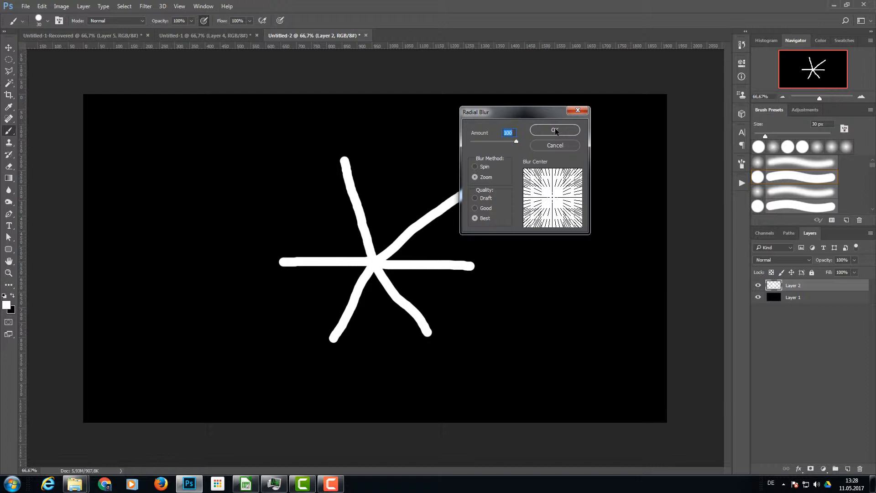
Apply a 100-amount zoom Radial Blur, repeat it twice, then select the black background layer
left_click(555, 130)
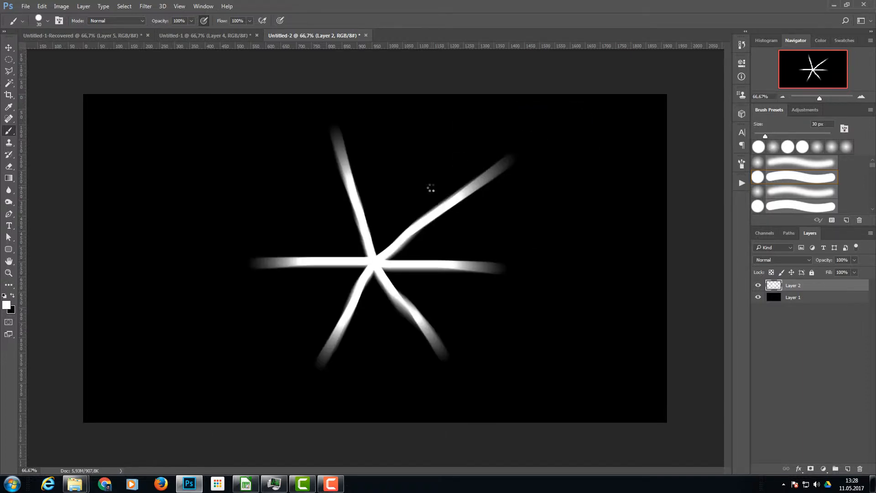
left_click(144, 6)
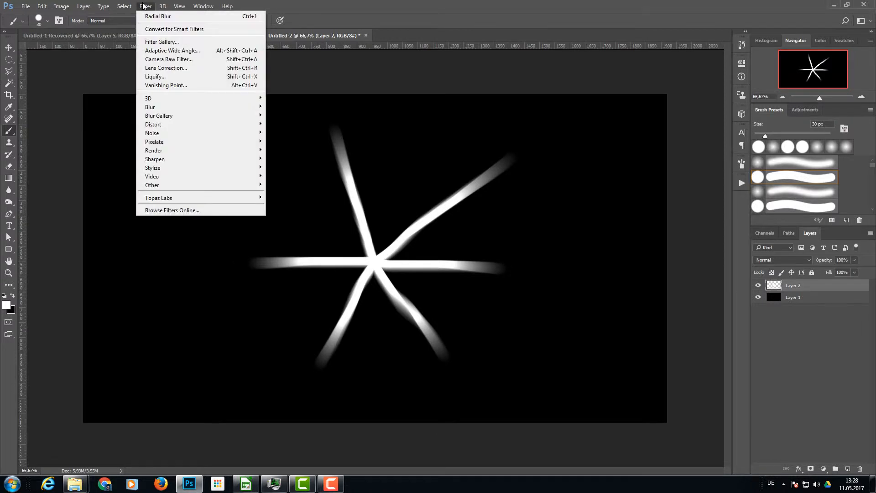
left_click(145, 6)
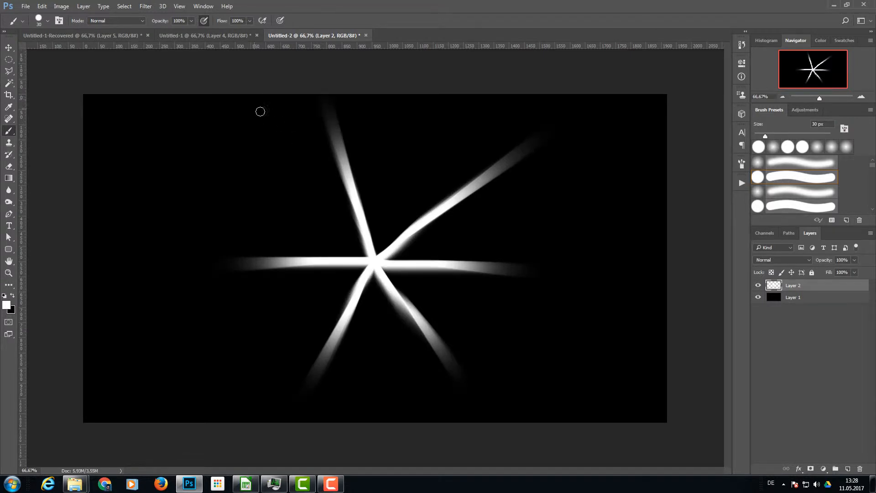
left_click(145, 6)
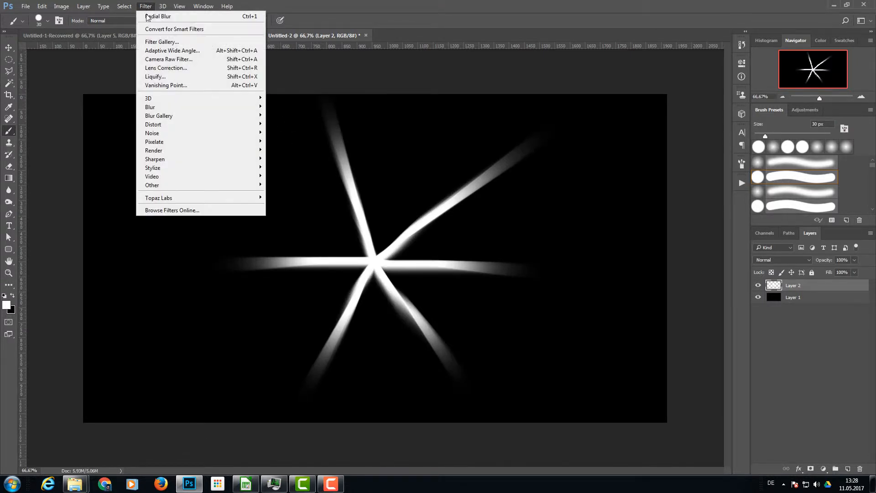
left_click(157, 17)
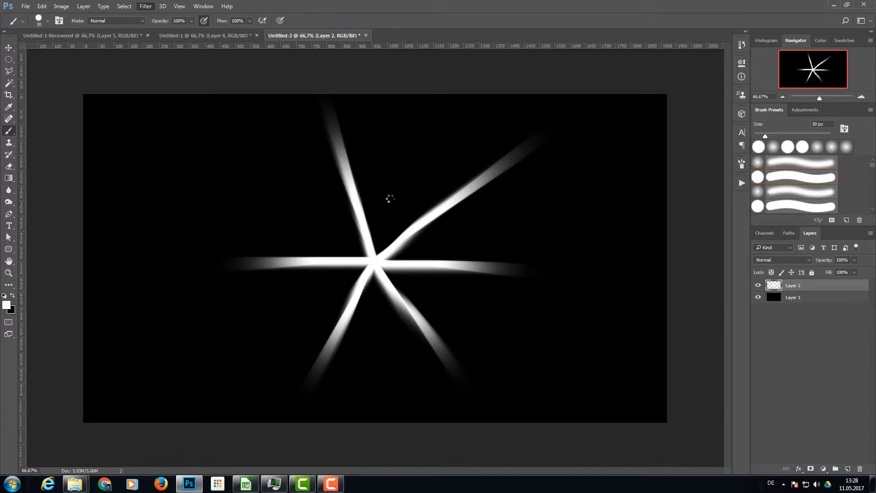
left_click(794, 297)
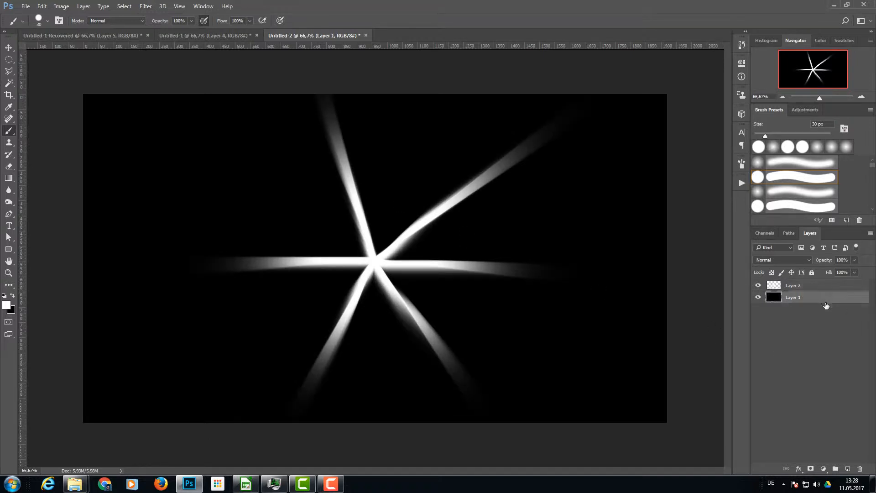
Add a new layer and paint three soft white rays crossing at the canvas centre
left_click(847, 468)
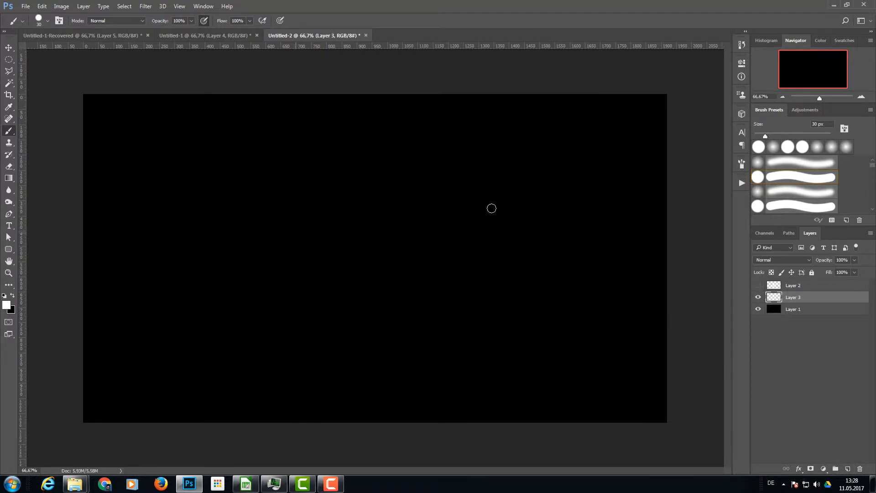
mouse_move(384, 252)
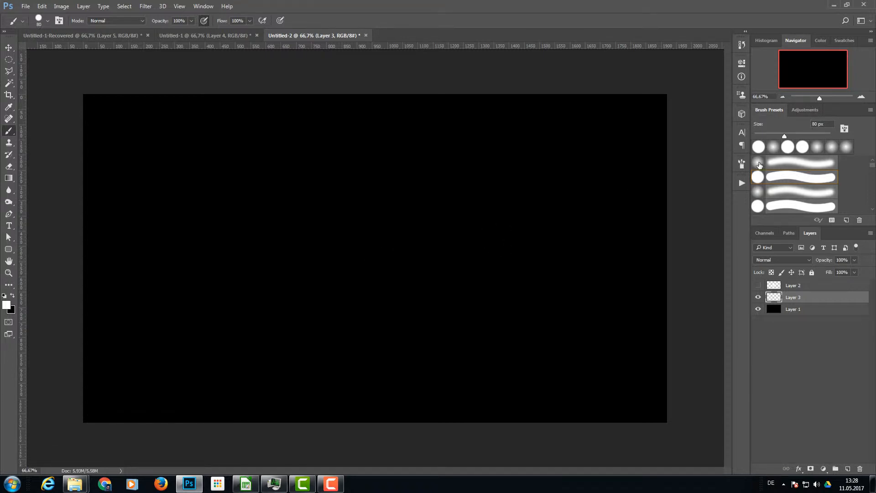
left_click(794, 162)
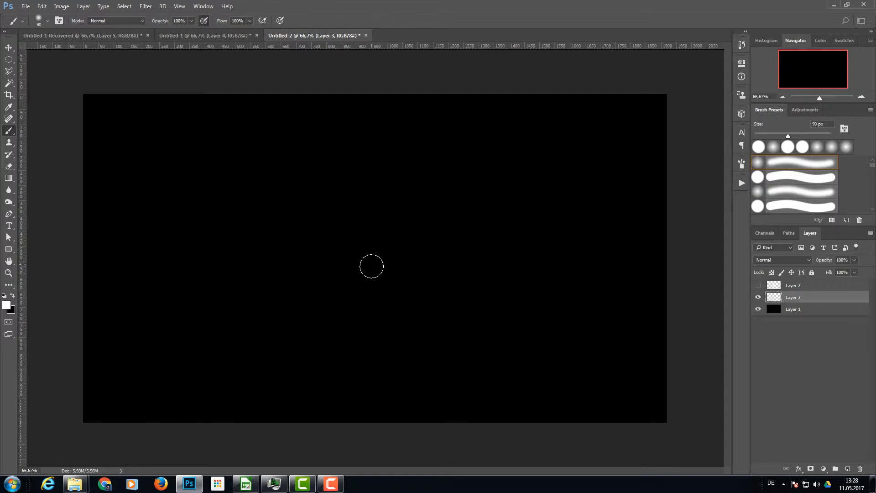
left_click_drag(358, 274, 433, 214)
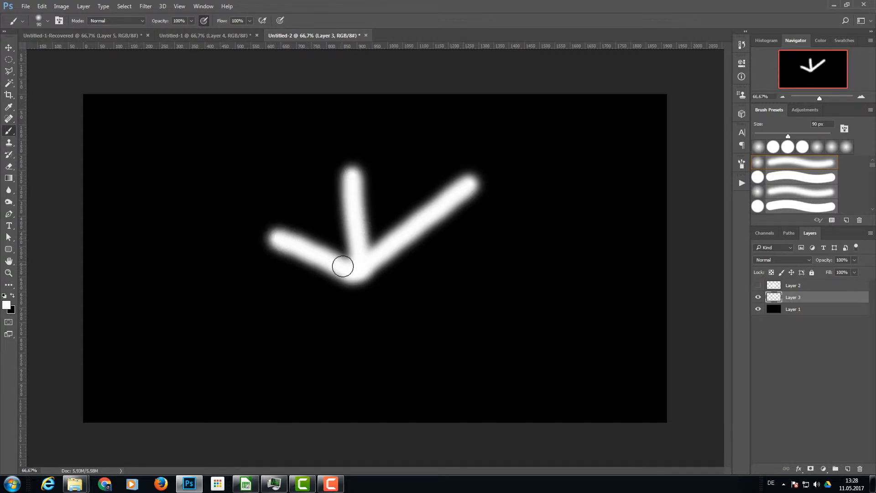
left_click_drag(341, 268, 417, 327)
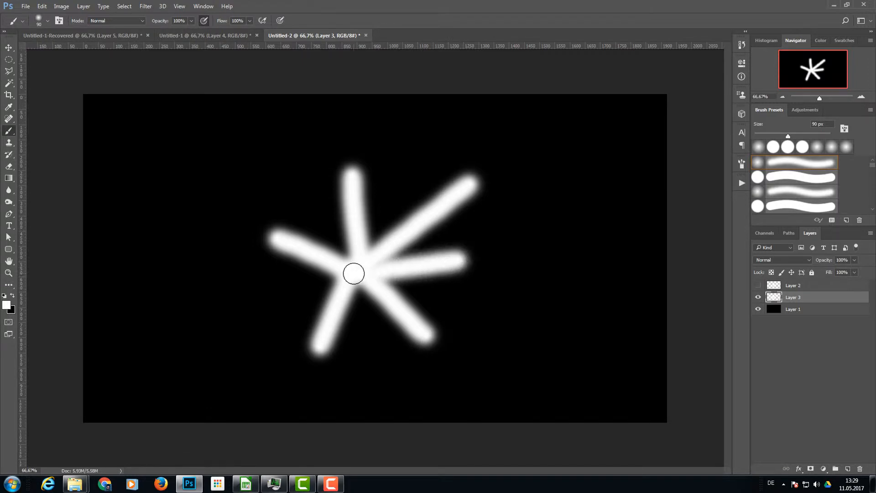
left_click_drag(353, 274, 337, 211)
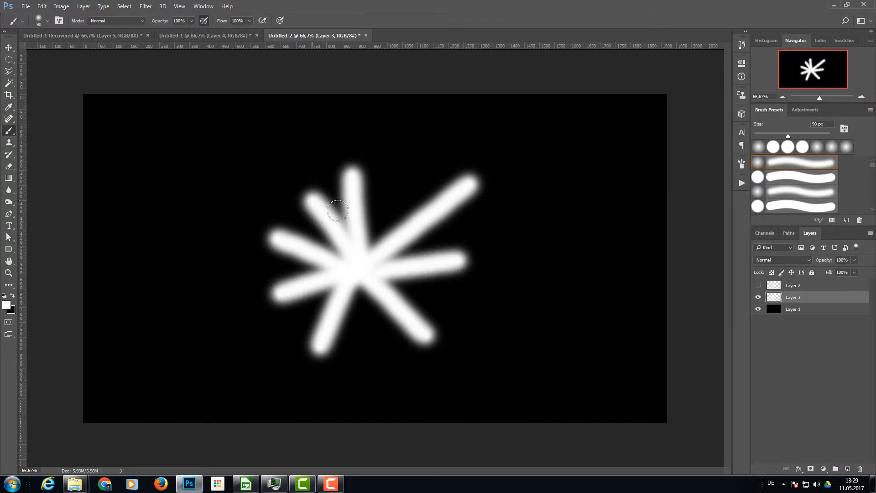
left_click(144, 6)
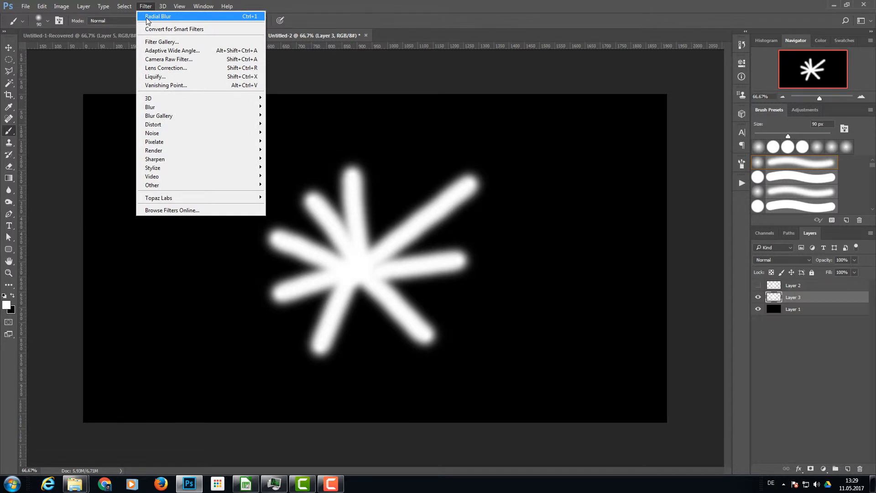
Reapply the last zoom Radial Blur to the new star layer
left_click(158, 15)
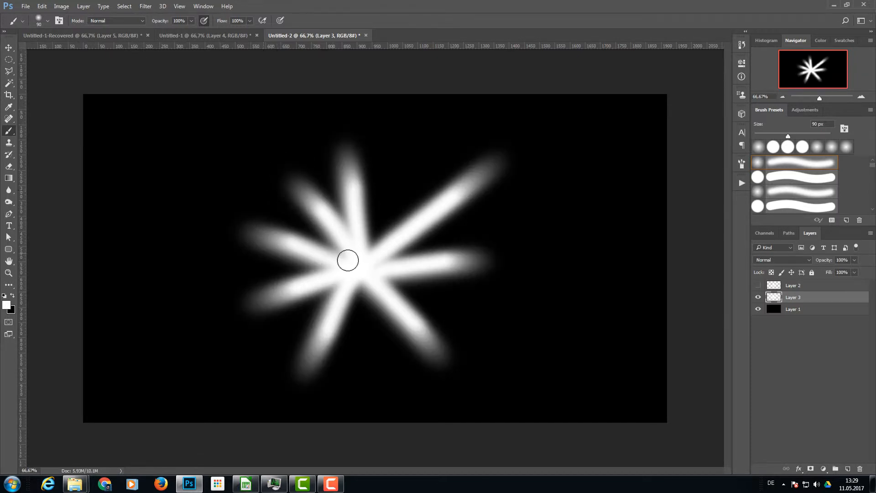
left_click(124, 6)
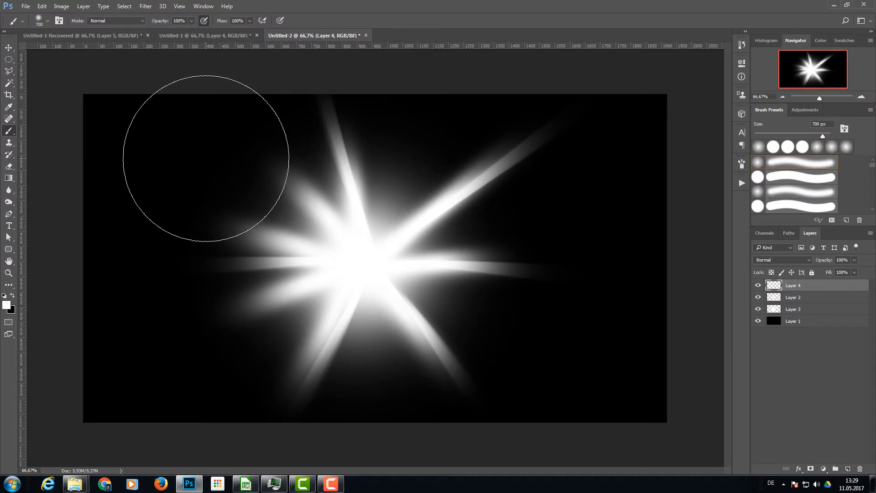
Select a toolbar tool to start choosing the blue-to-red-to-yellow gradient
left_click(9, 177)
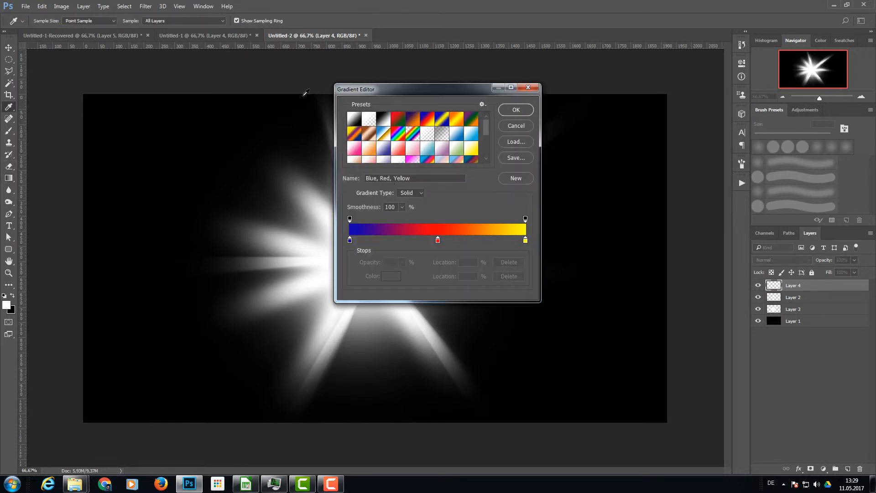
mouse_move(375, 227)
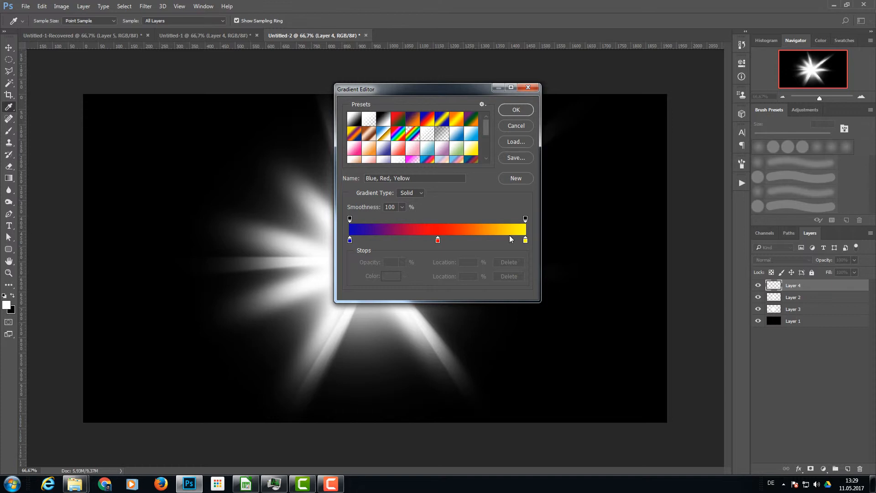
mouse_move(418, 147)
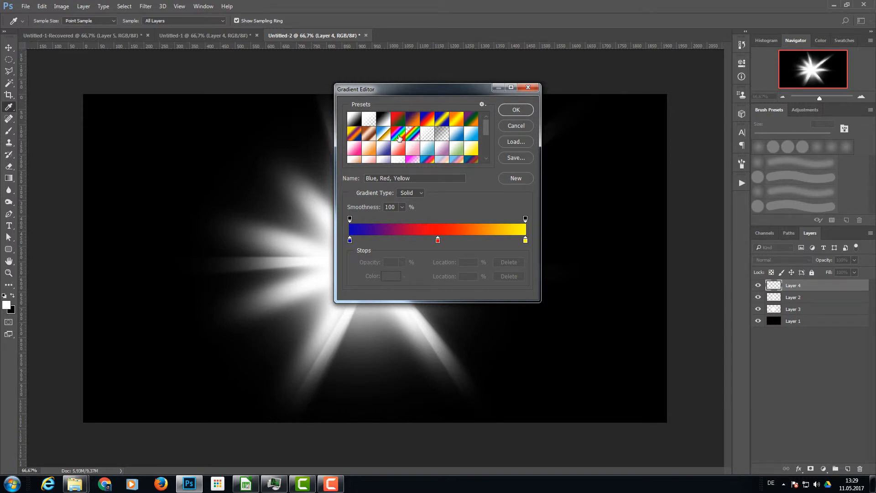
Load the Spectrum rainbow preset in the Gradient Editor and confirm it
left_click(398, 138)
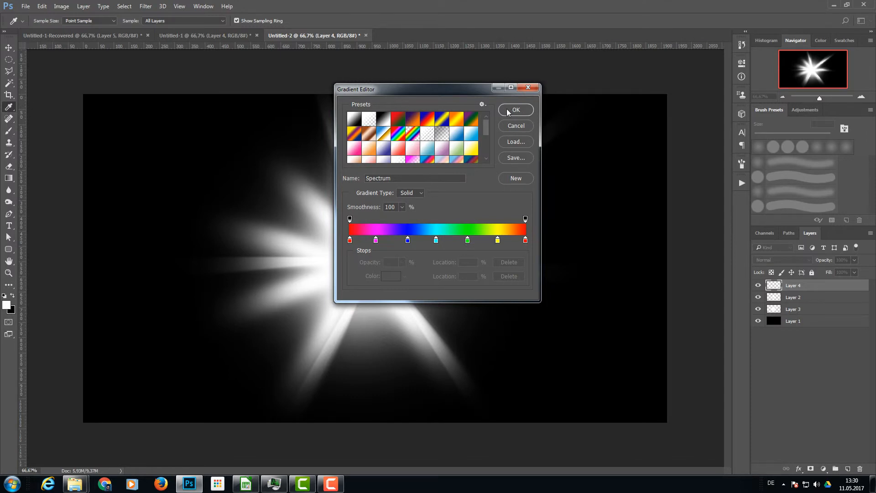
left_click(515, 109)
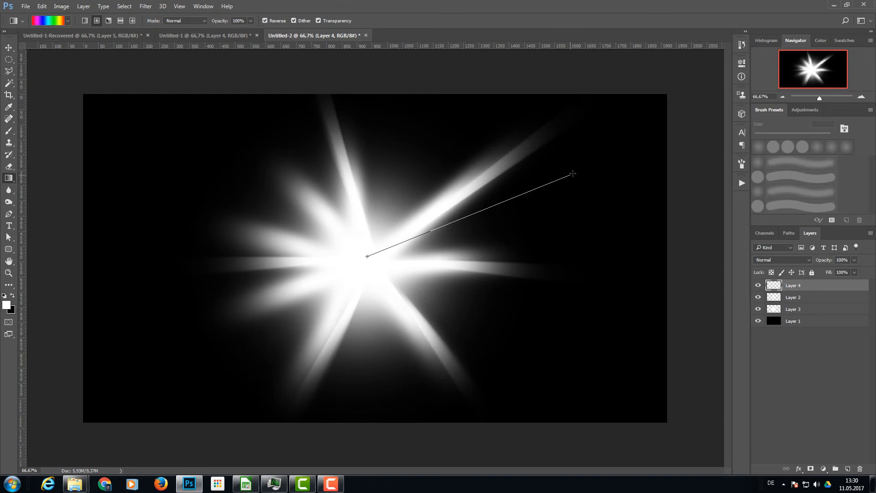
Drag a radial Spectrum gradient outward from the burst centre across Layer 4
left_click_drag(366, 257, 573, 174)
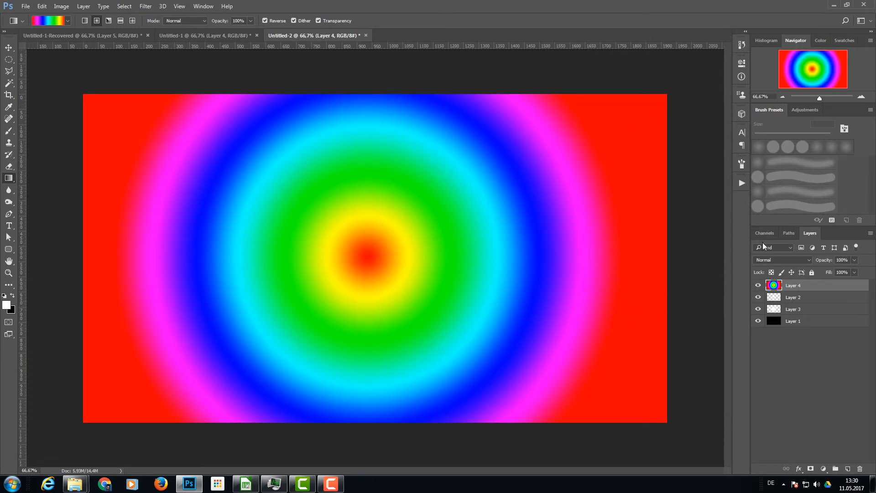
Set the rainbow layer's blend mode to Color
left_click(782, 260)
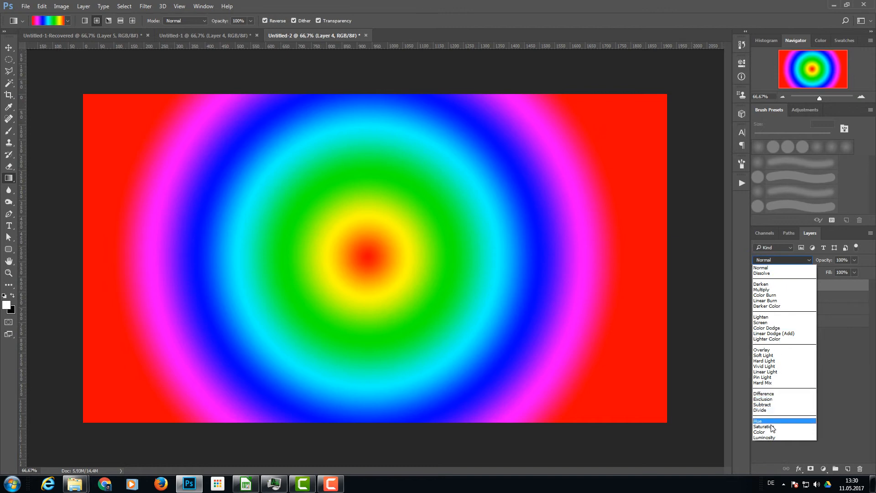
left_click(759, 432)
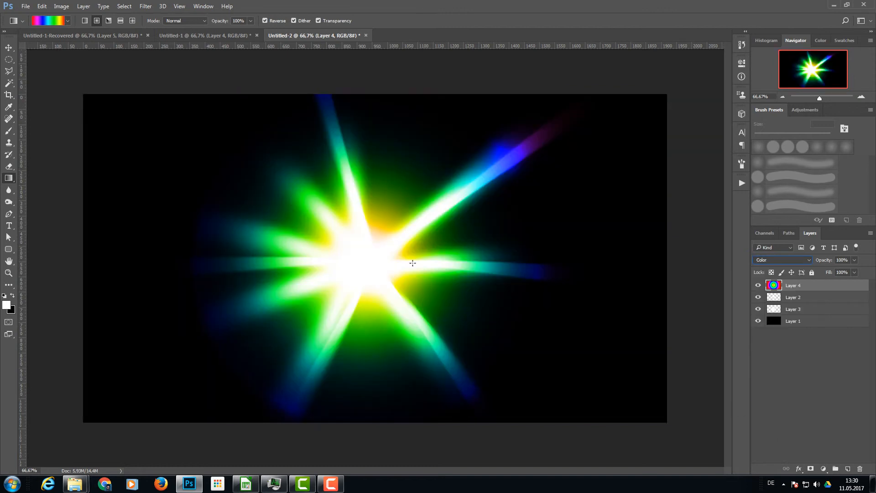
mouse_move(408, 254)
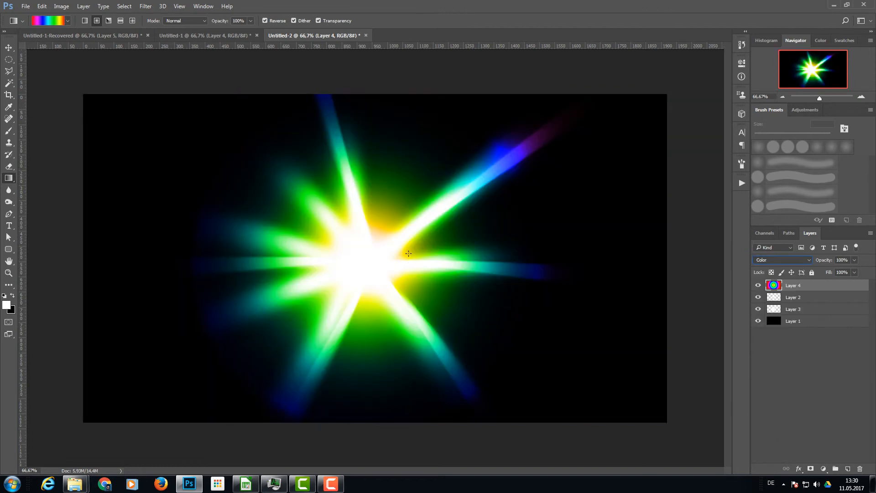